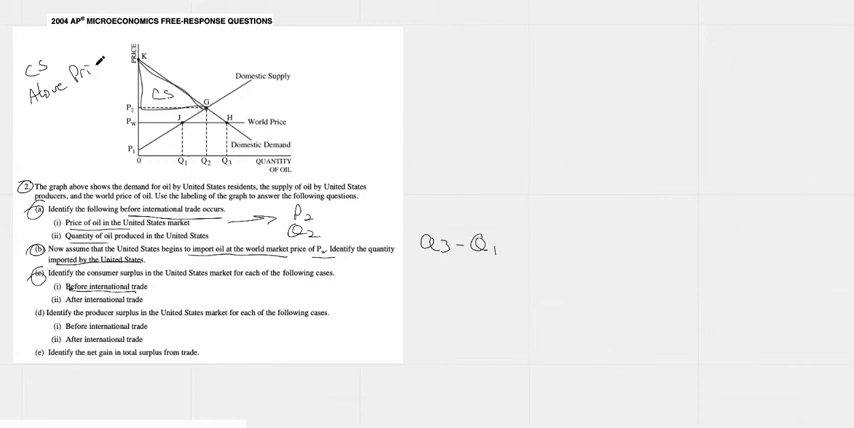
Step: Handwrite the margin note 'CS Above Price Reduced Demand' in the top-left beside the graph
{"action": "type", "text": "Re)"}
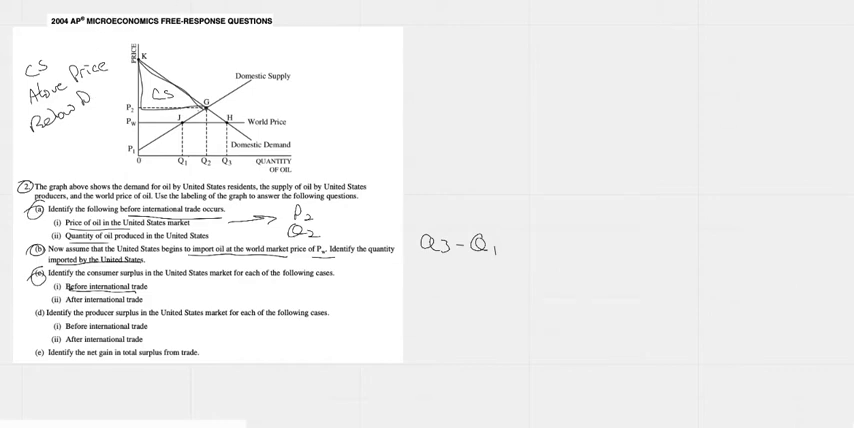
{"action": "type", "text": "emand"}
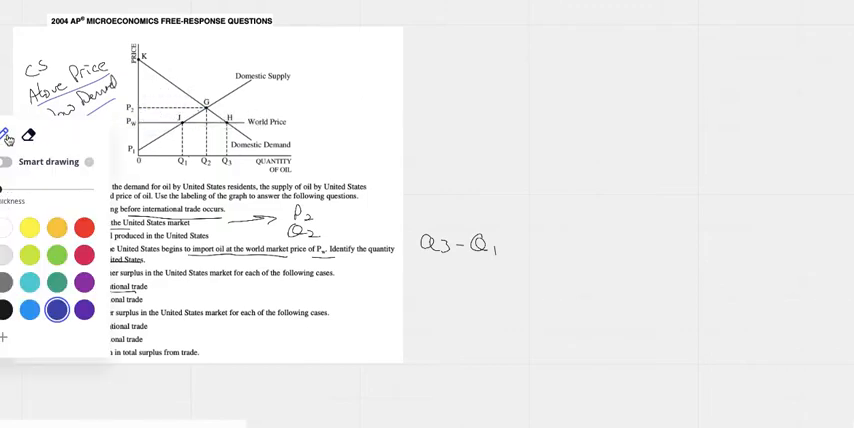
Step: In a new pen colour, write P2KG beside (c)(i) and PwKH beside (c)(ii)
{"action": "left_click", "coordinate": [10, 140]}
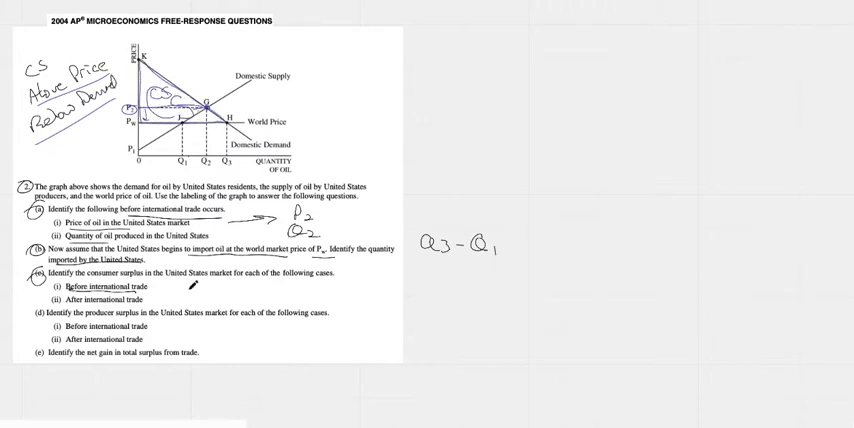
{"action": "type", "text": "P2"}
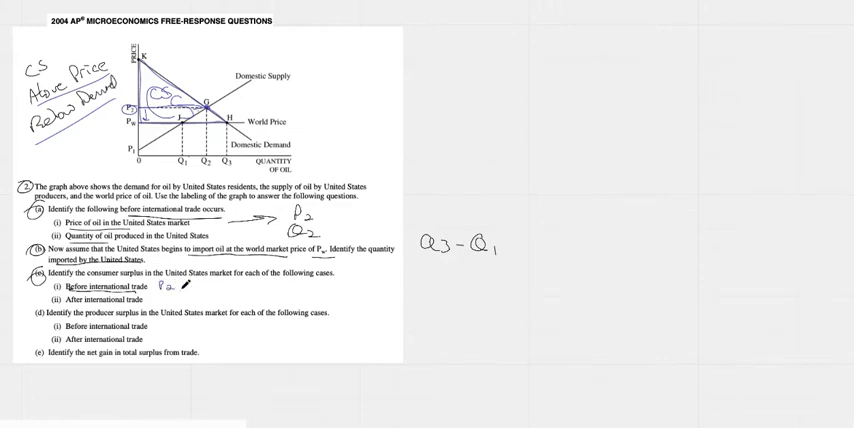
{"action": "type", "text": "K G"}
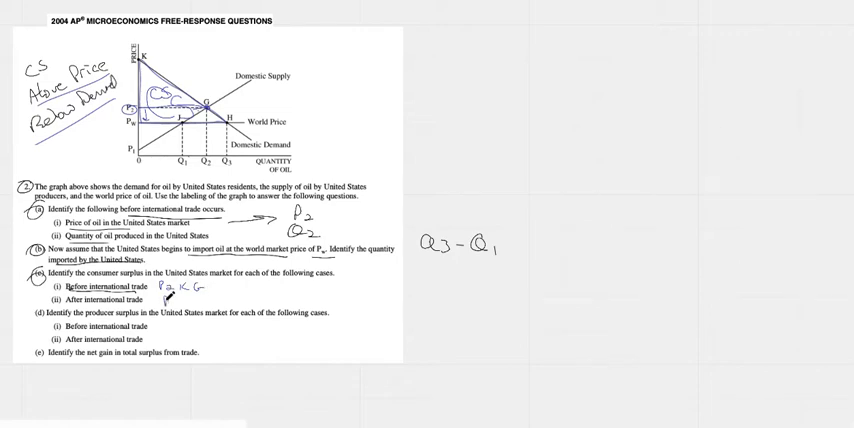
{"action": "type", "text": "Pw K"}
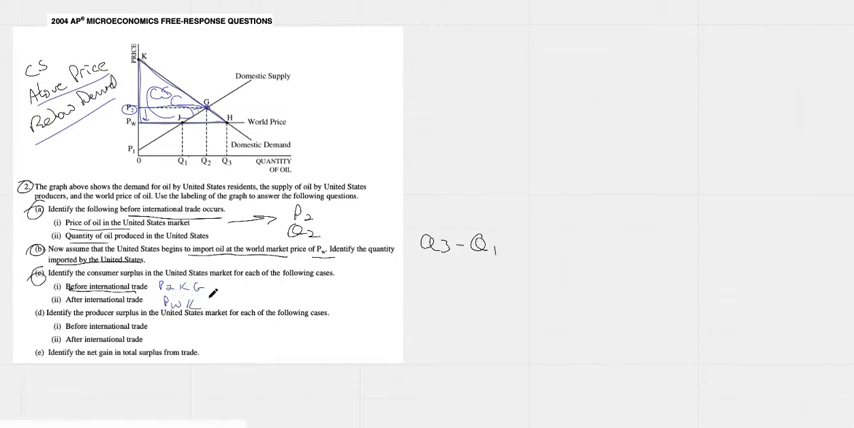
{"action": "type", "text": "H"}
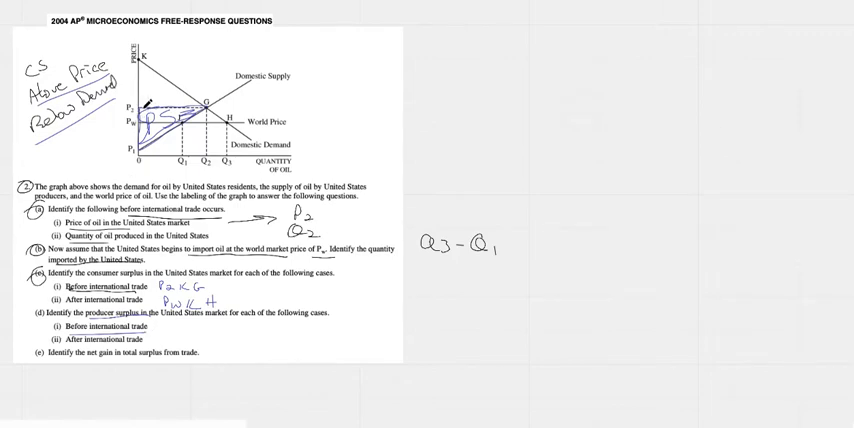
Step: Handwrite the pre-trade producer surplus area P2GP beside (d)(i)
{"action": "type", "text": "P2 G P1"}
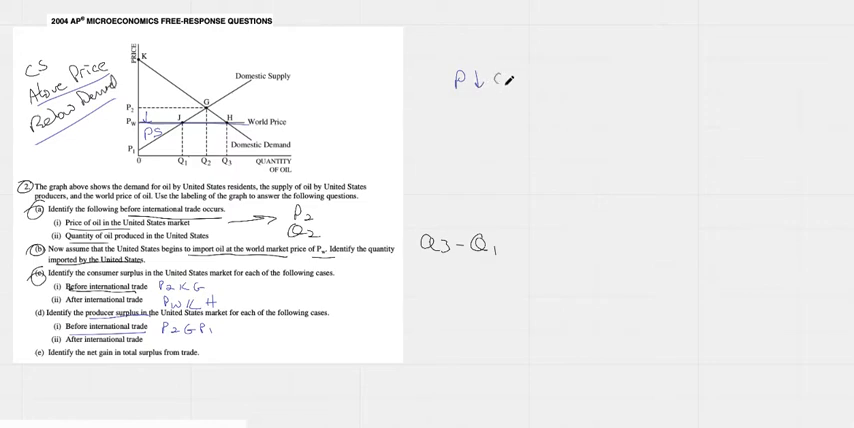
Step: Extend the right-side note with 'CS↑' and 'PS↓' after 'P↓'
{"action": "type", "text": "S↑"}
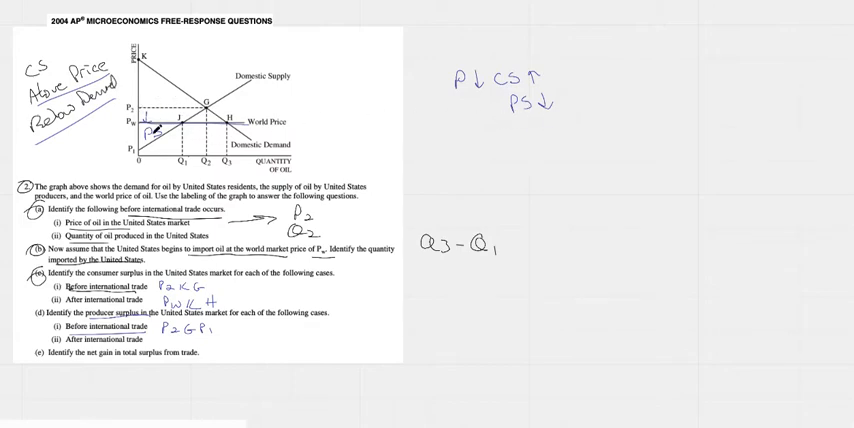
{"action": "type", "text": "PS"}
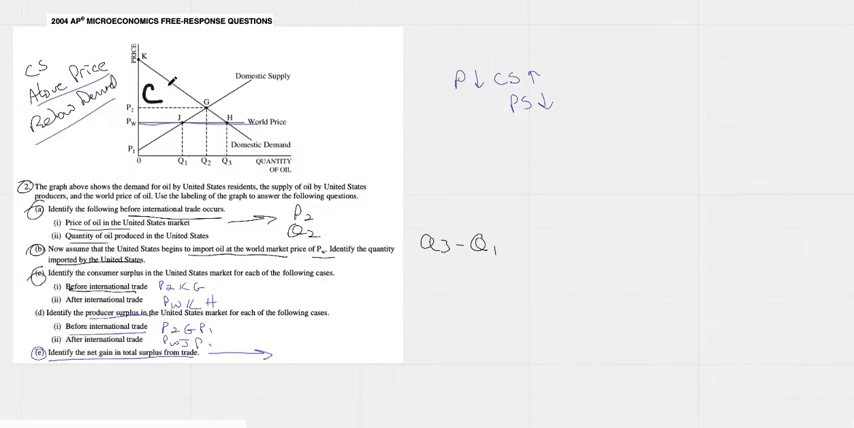
Step: Label the consumer surplus region 'CS' and producer surplus region 'PS' on the graph
{"action": "type", "text": "CS"}
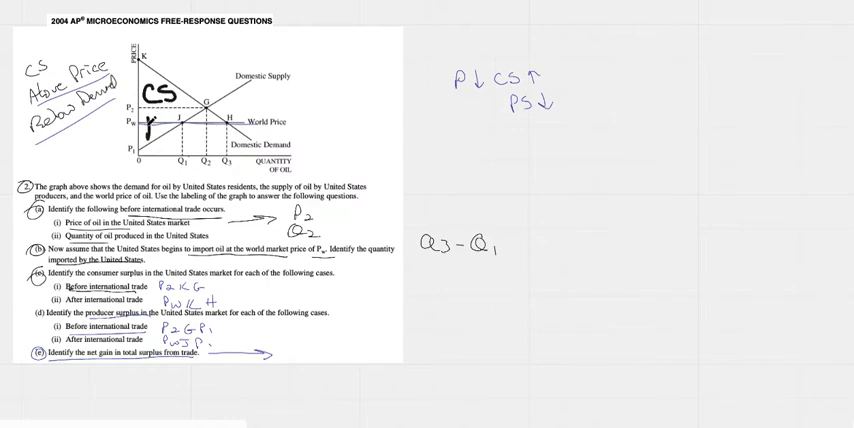
{"action": "type", "text": "PS"}
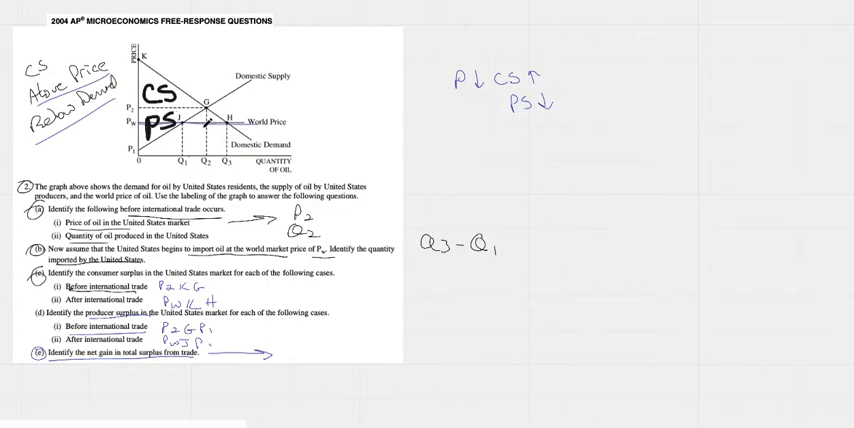